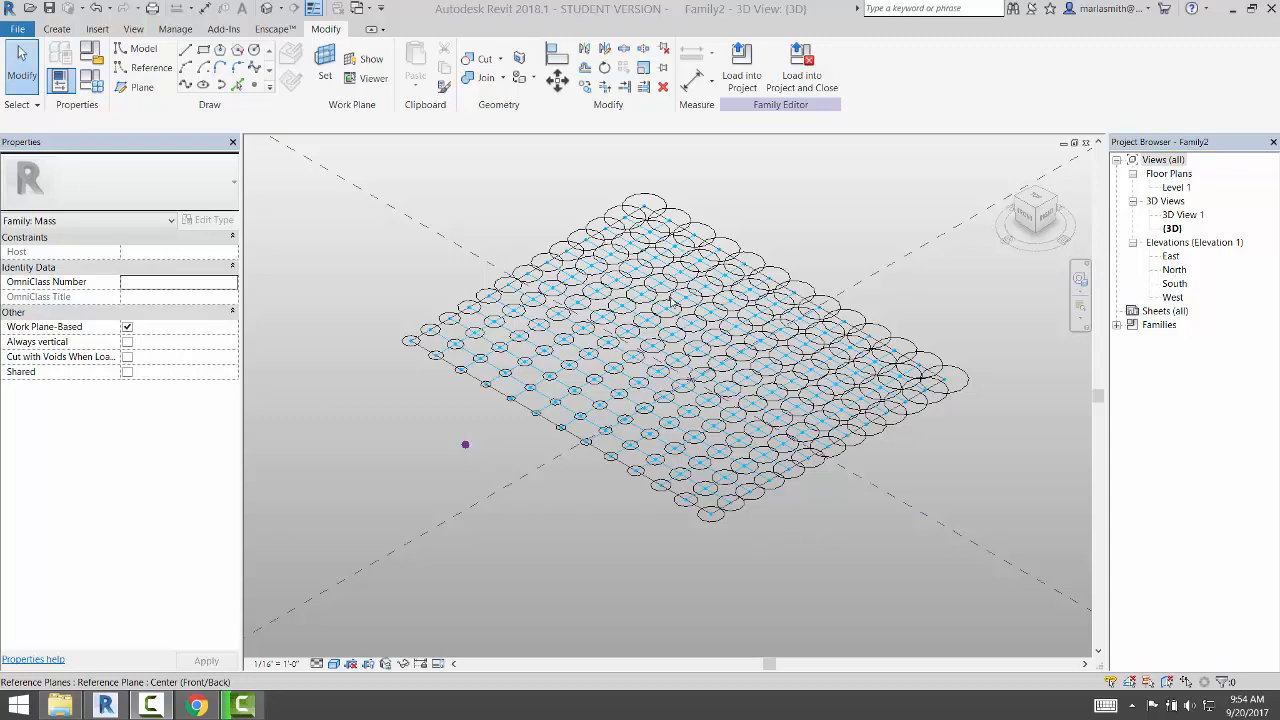
{"action": "mouse_move", "coordinate": [836, 533]}
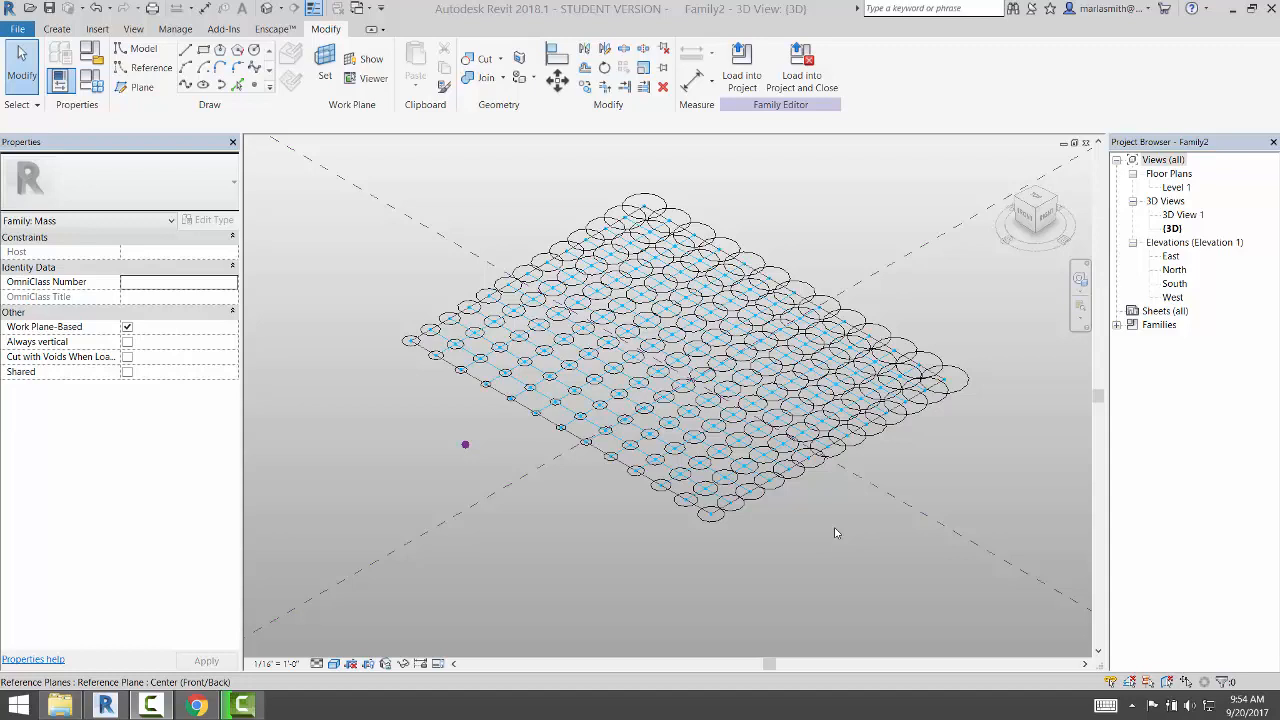
{"action": "mouse_move", "coordinate": [787, 540]}
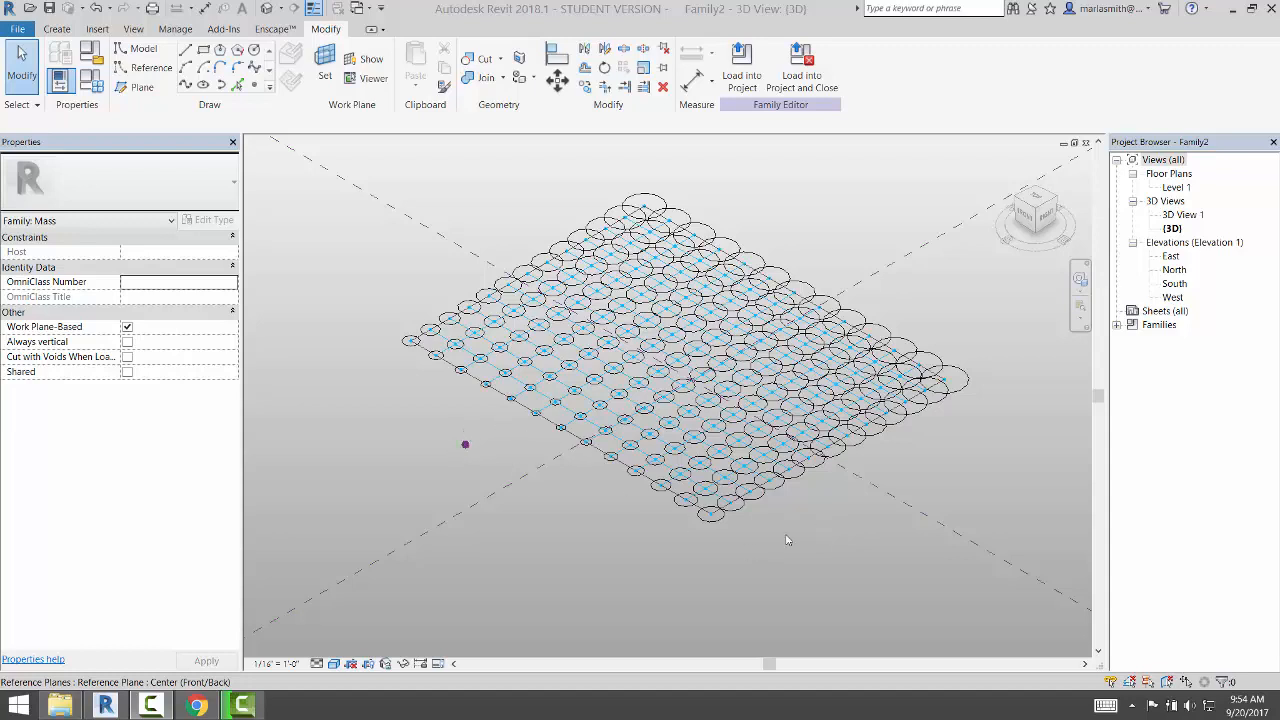
{"action": "mouse_move", "coordinate": [734, 545]}
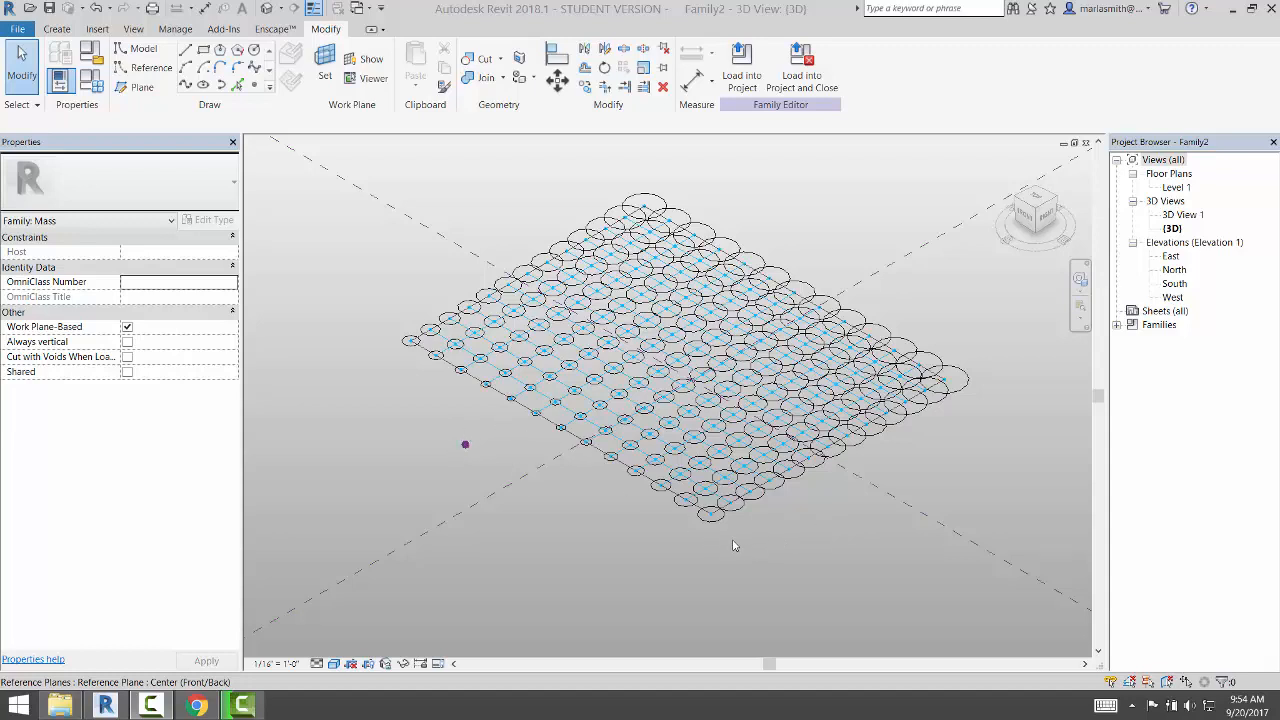
{"action": "mouse_move", "coordinate": [680, 543]}
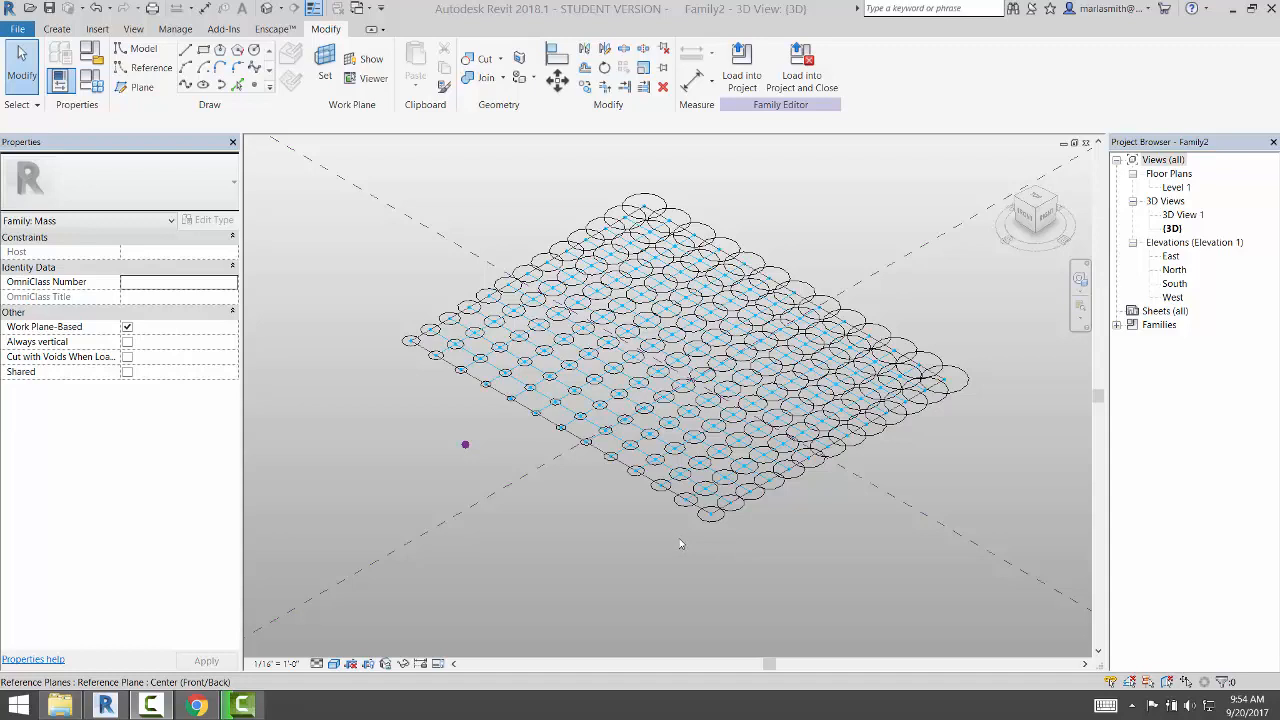
{"action": "mouse_move", "coordinate": [676, 543]}
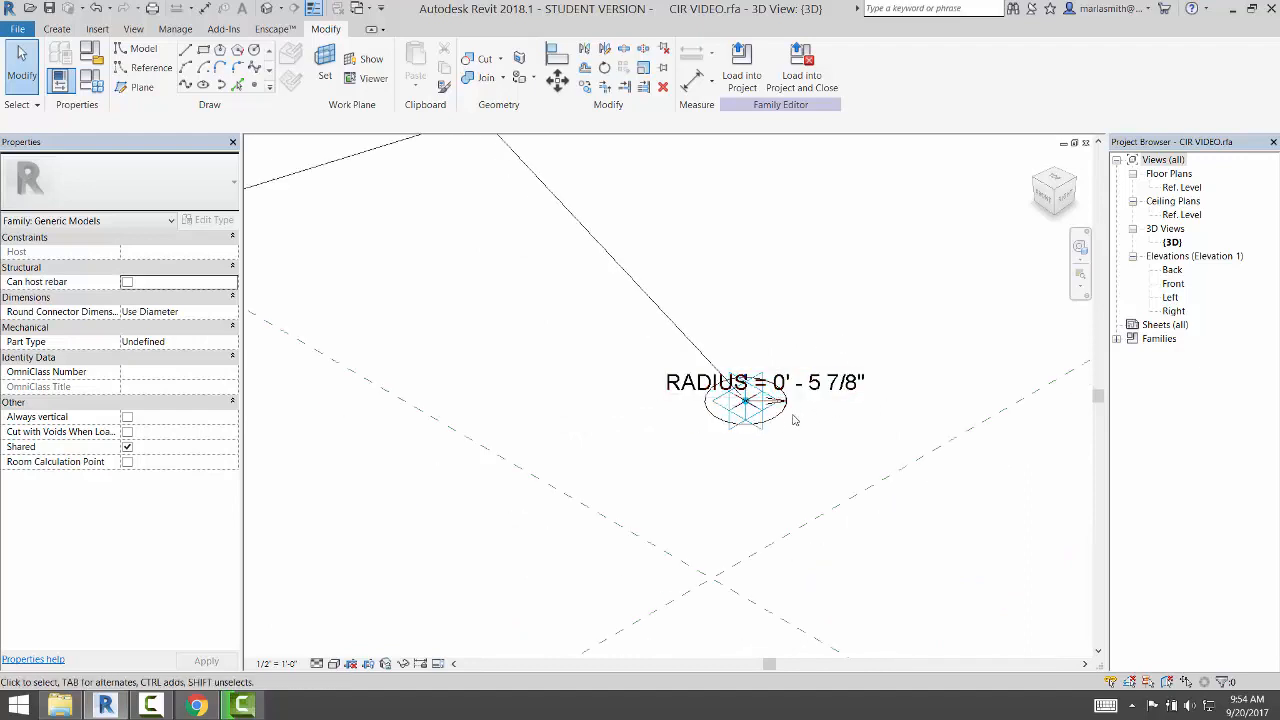
Extrude the CIR VIDEO adaptive circle into a short solid cylinder form
{"action": "left_click", "coordinate": [745, 420]}
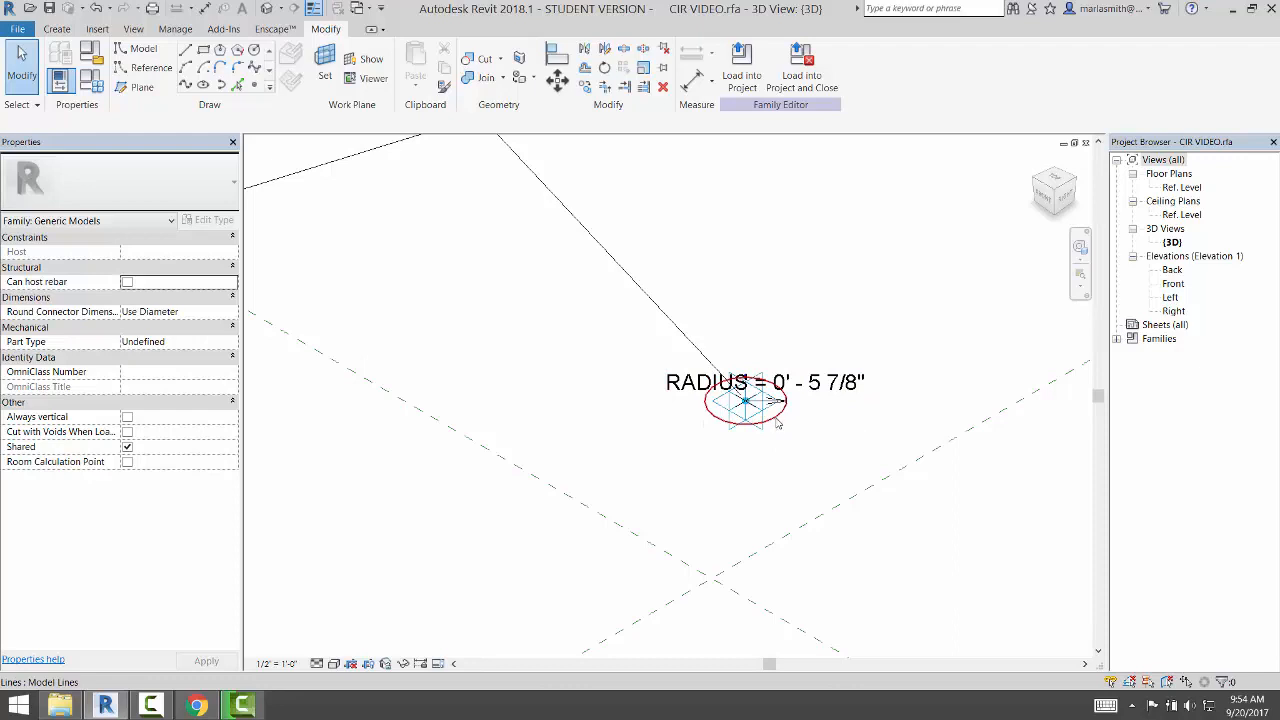
{"action": "left_click", "coordinate": [745, 400]}
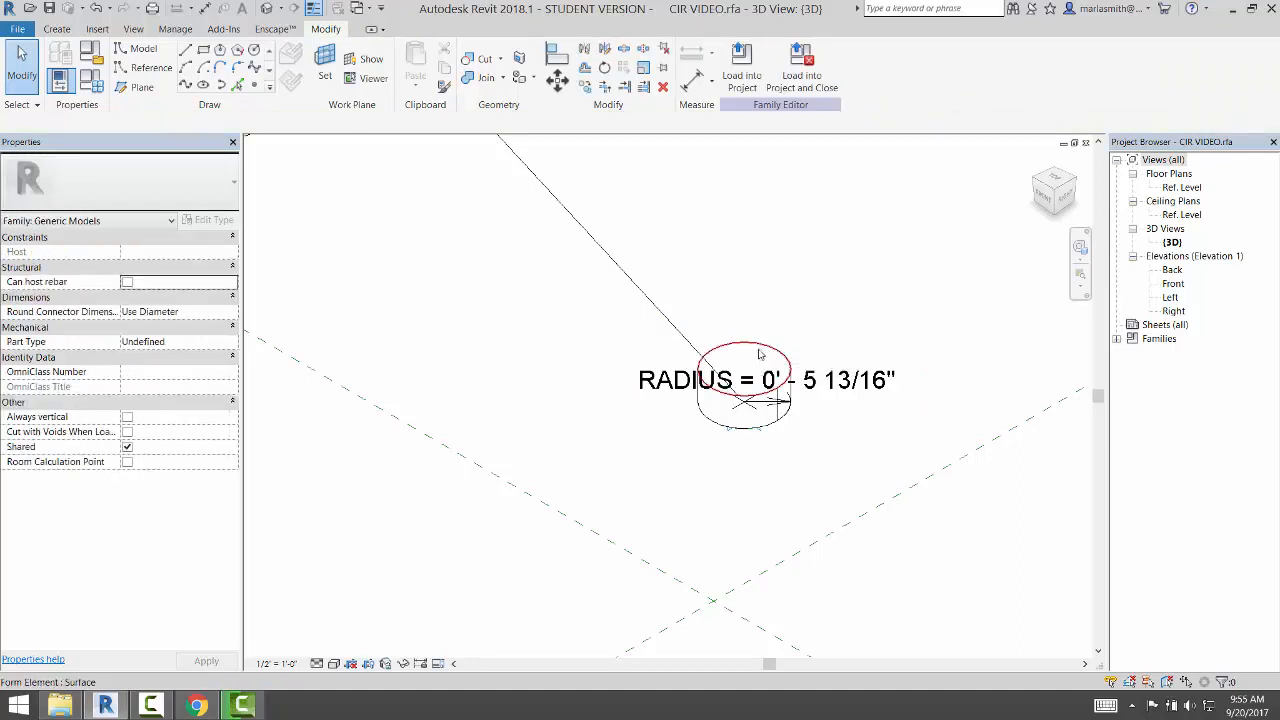
Label the cylinder's height dimension with a new type parameter named h
{"action": "left_click", "coordinate": [745, 390]}
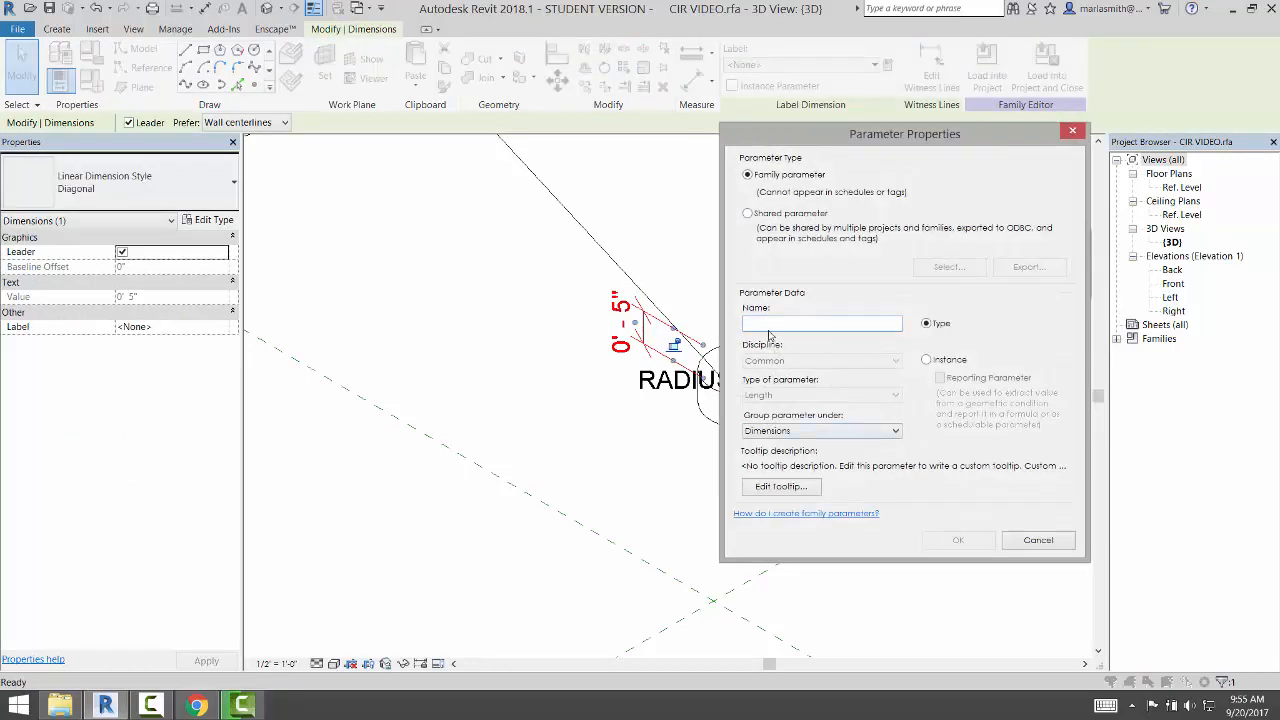
{"action": "type", "text": "h"}
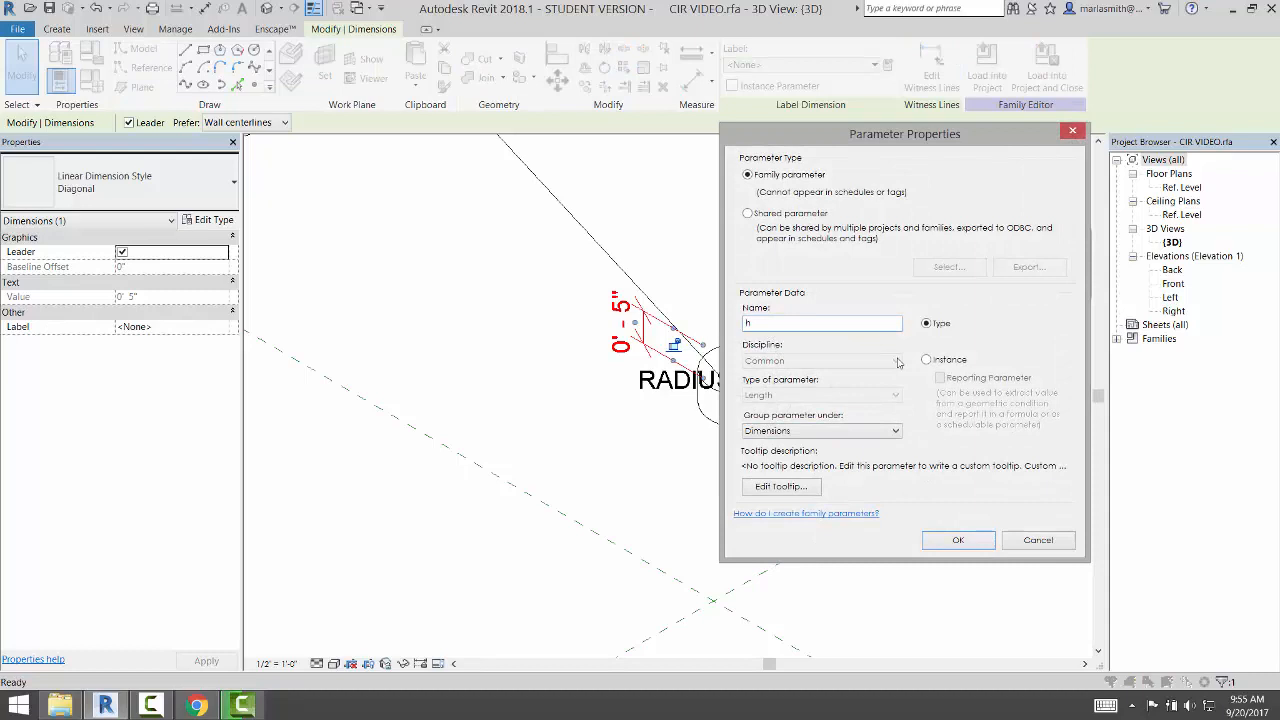
{"action": "left_click", "coordinate": [957, 540]}
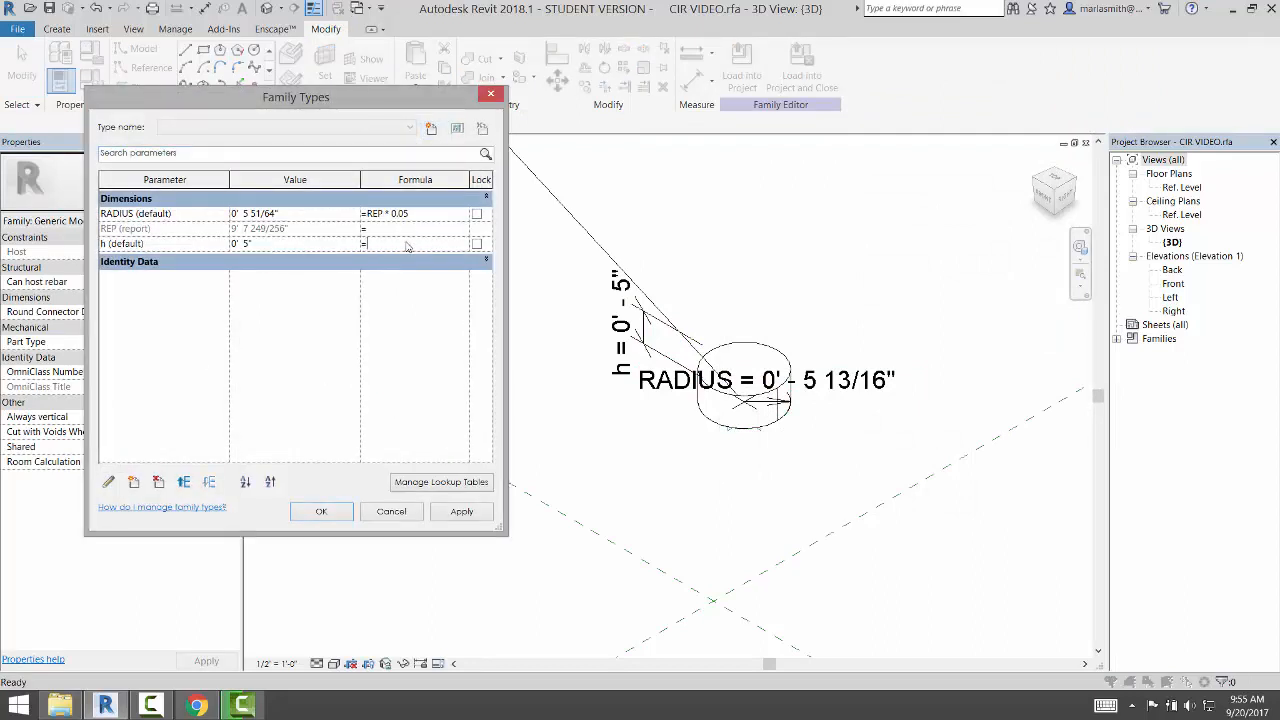
Set the formula for h to REP * 0.25 in Family Types
{"action": "type", "text": "R"}
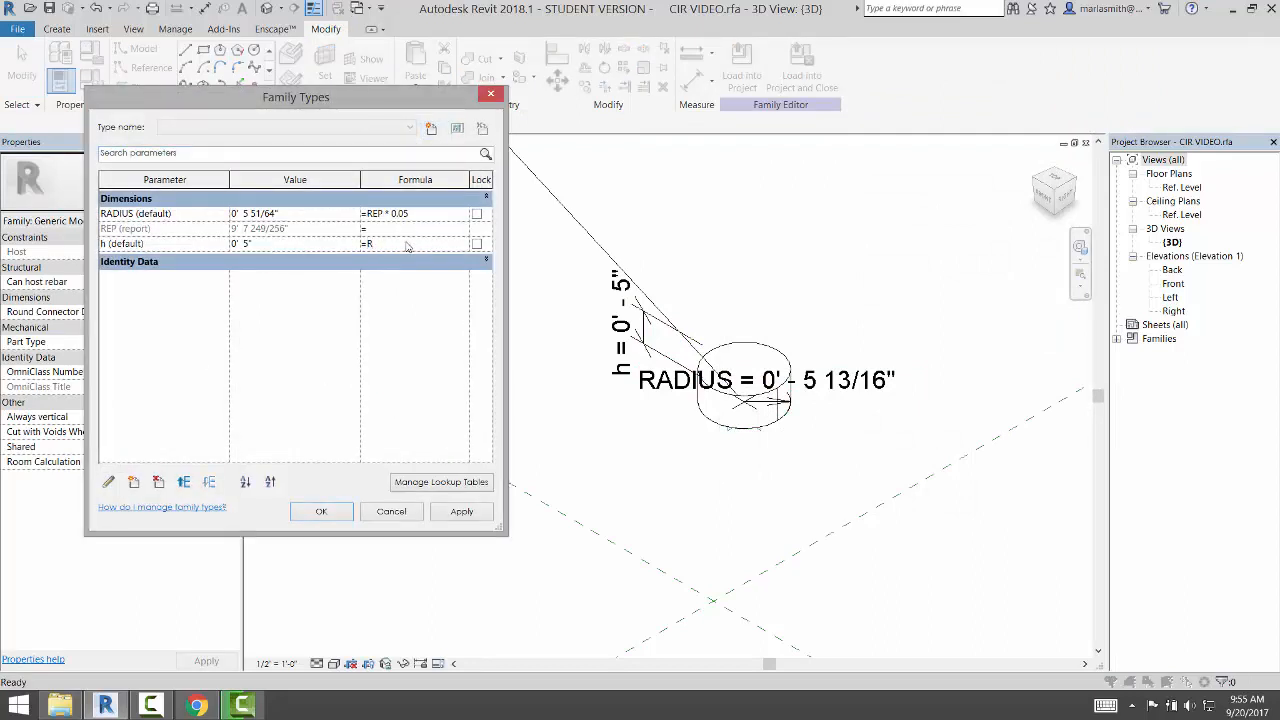
{"action": "type", "text": "EP * 0.25"}
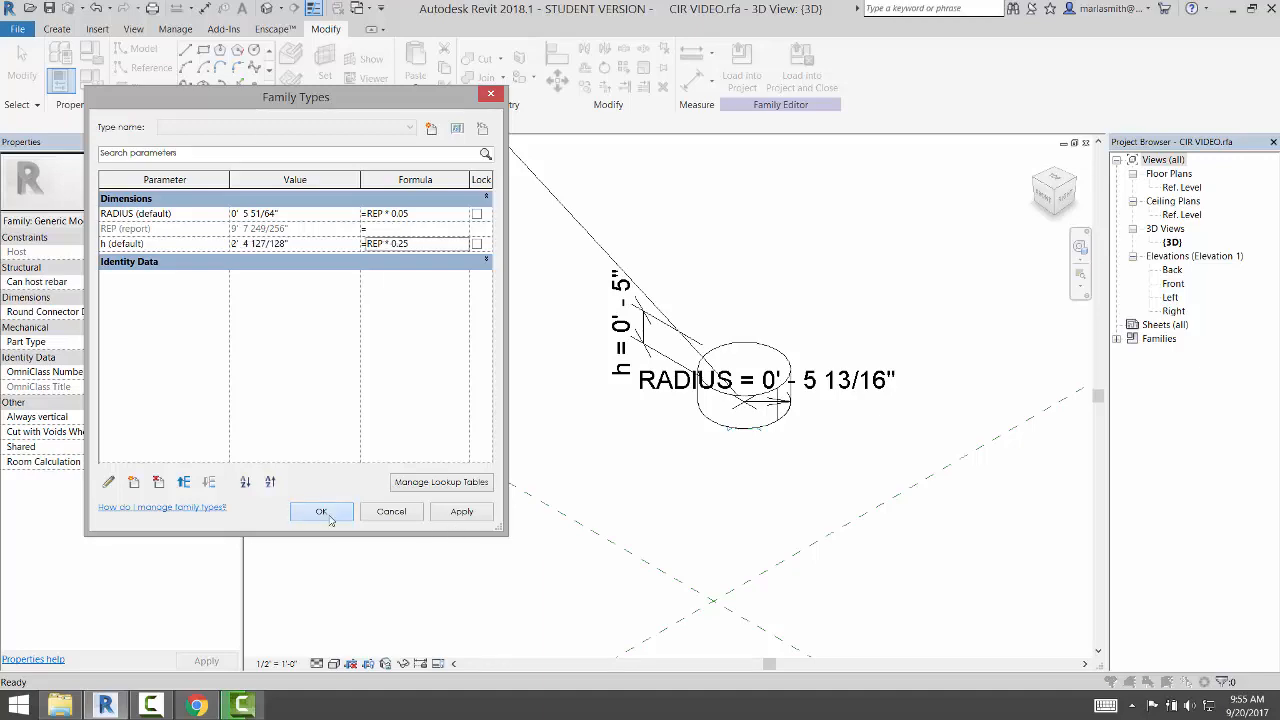
{"action": "left_click", "coordinate": [321, 511]}
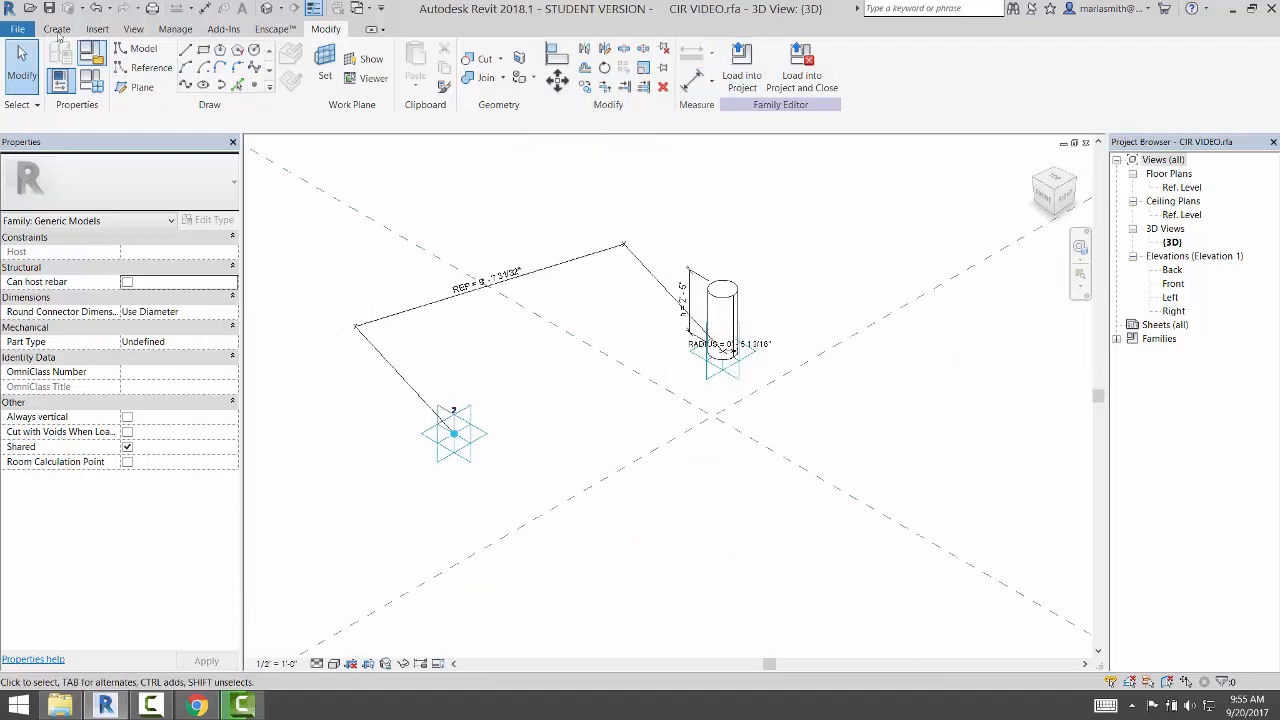
Save the family to the Desktop as CIR 3D VIDEO.rfa
{"action": "left_click", "coordinate": [18, 28]}
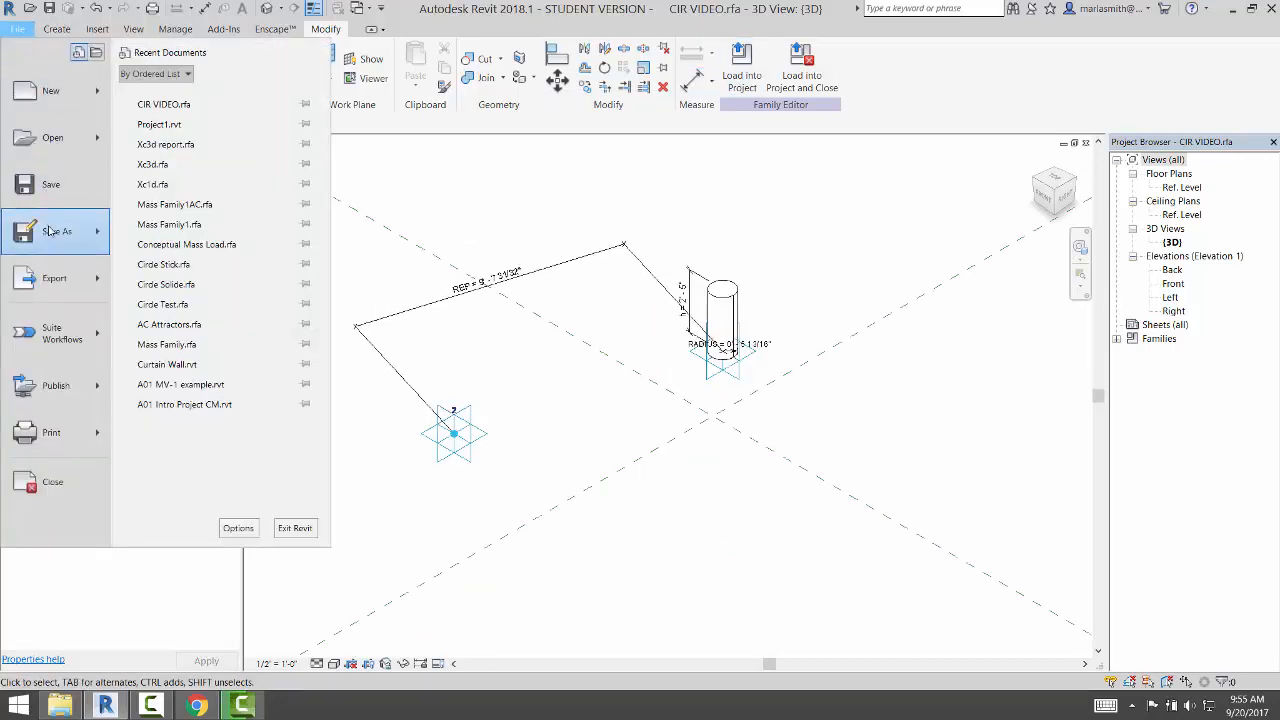
{"action": "left_click", "coordinate": [57, 231]}
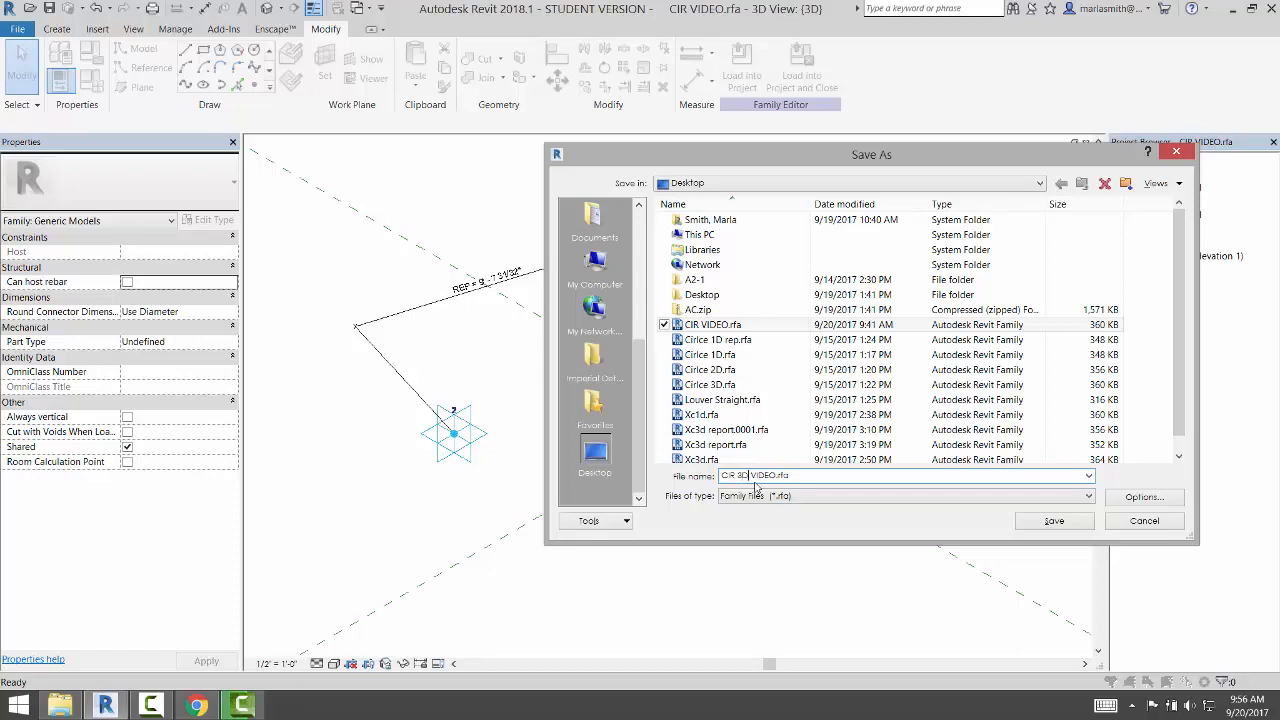
{"action": "left_click", "coordinate": [1053, 520]}
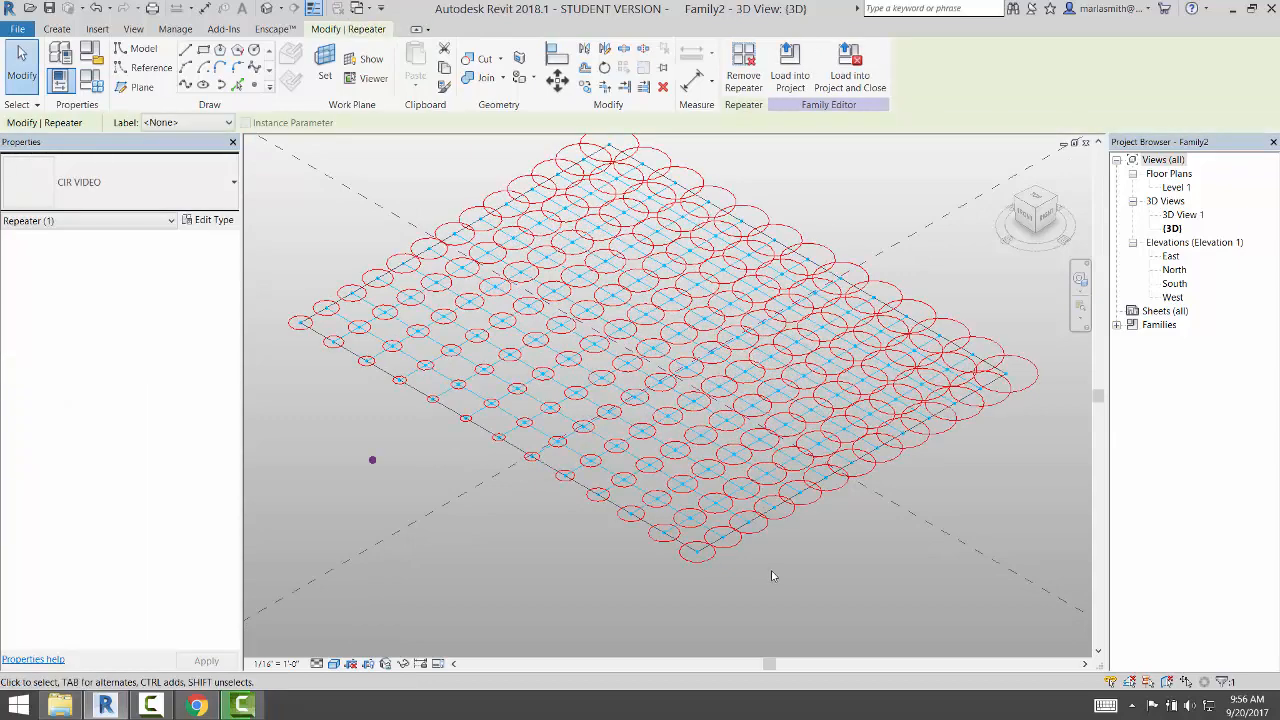
Switch the repeater's type to CIR 3D VIDEO in the Properties Type Selector
{"action": "left_click", "coordinate": [120, 182]}
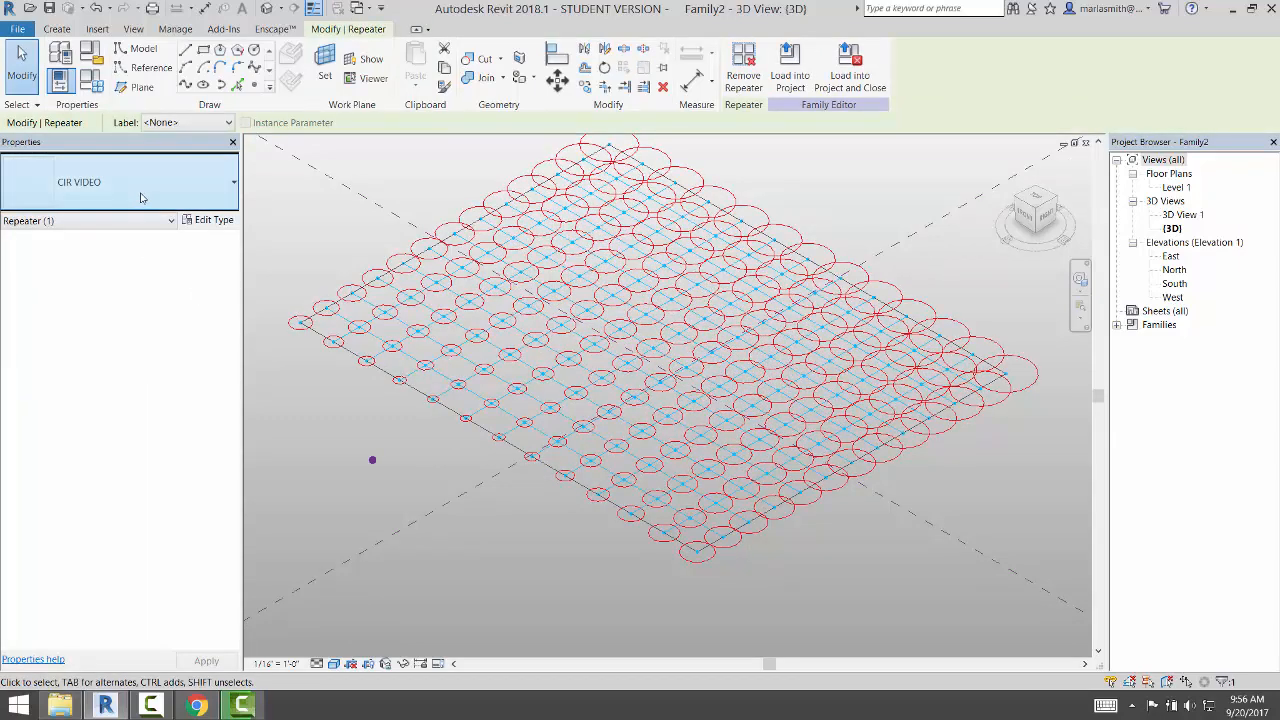
{"action": "left_click", "coordinate": [233, 182]}
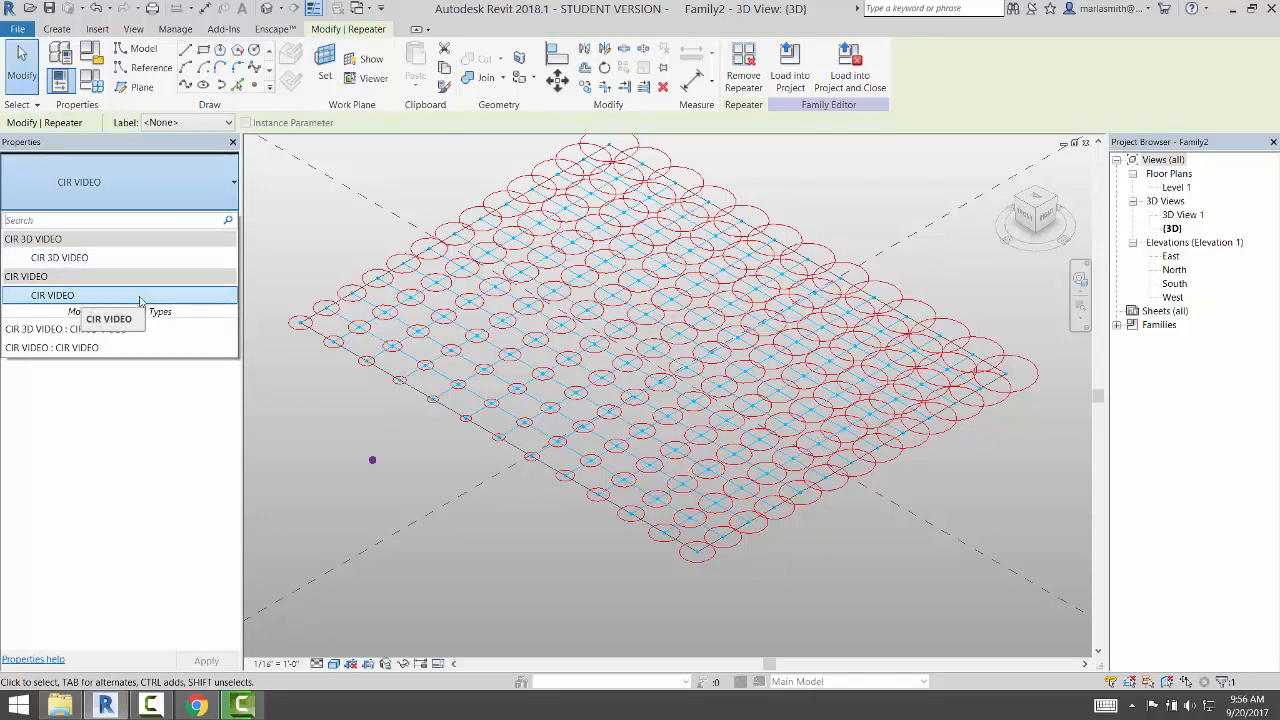
{"action": "left_click", "coordinate": [52, 294]}
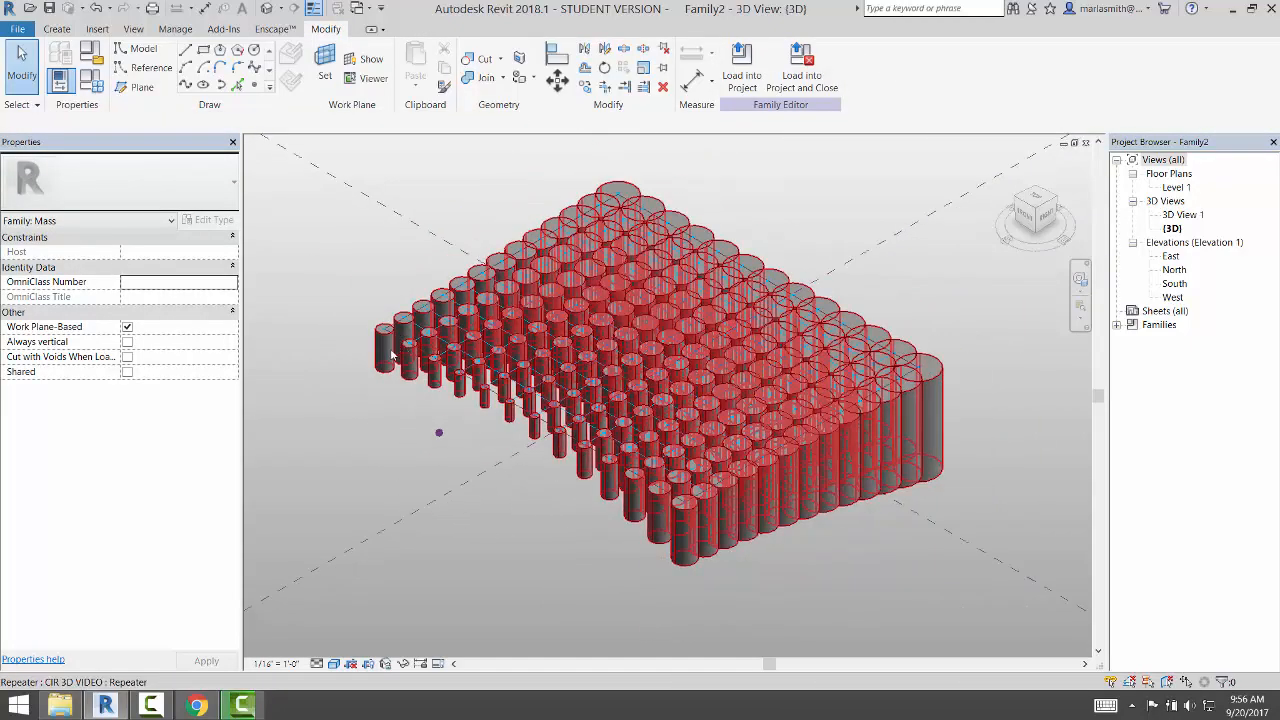
{"action": "left_click", "coordinate": [385, 345]}
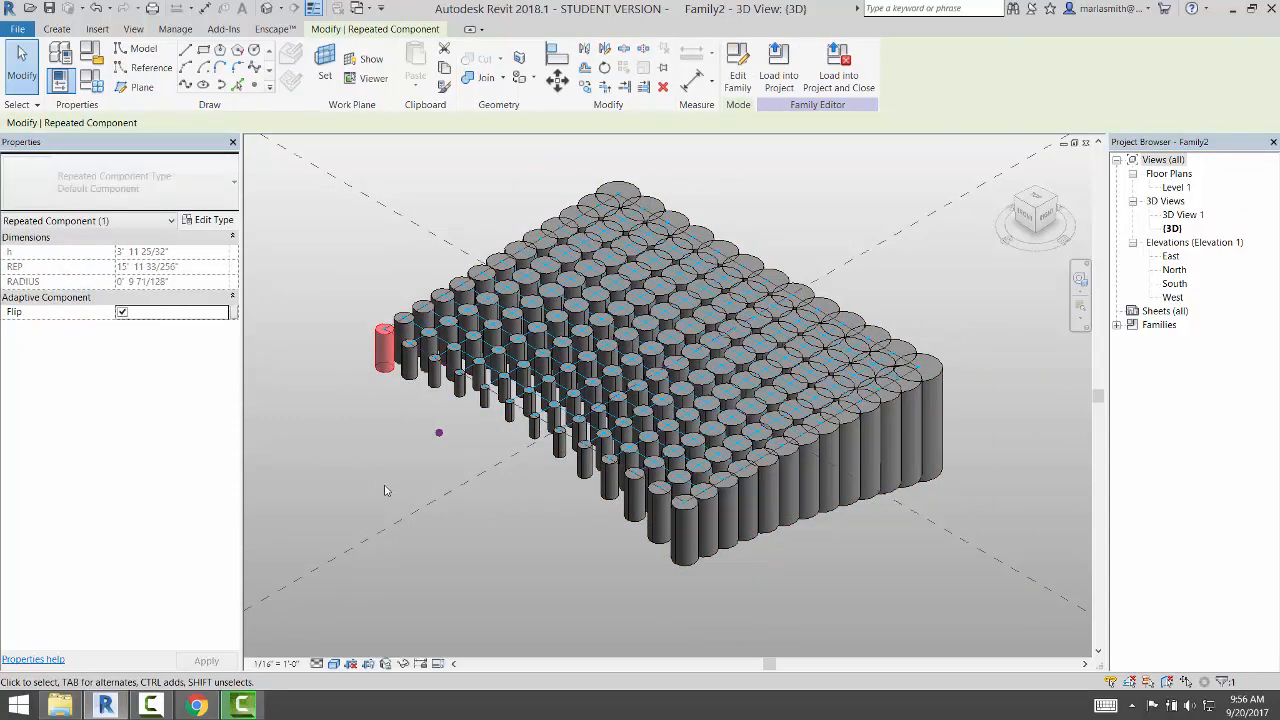
{"action": "left_click", "coordinate": [409, 499]}
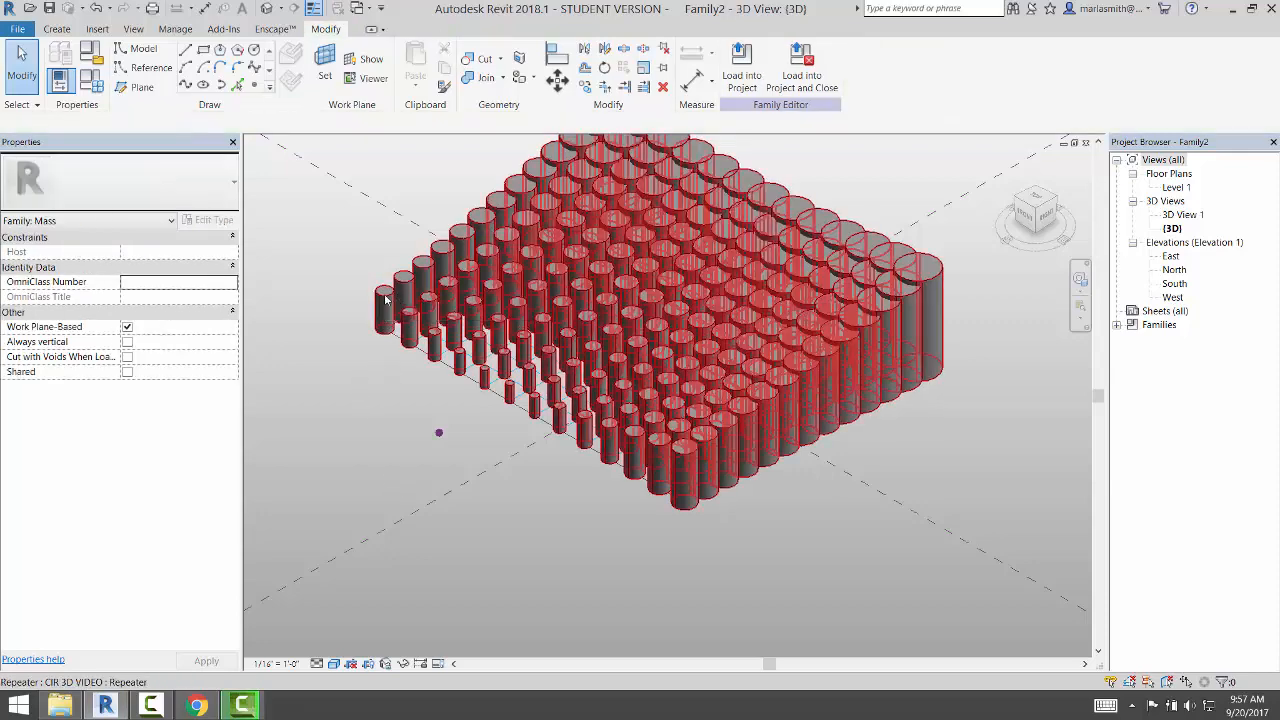
{"action": "left_click", "coordinate": [385, 305]}
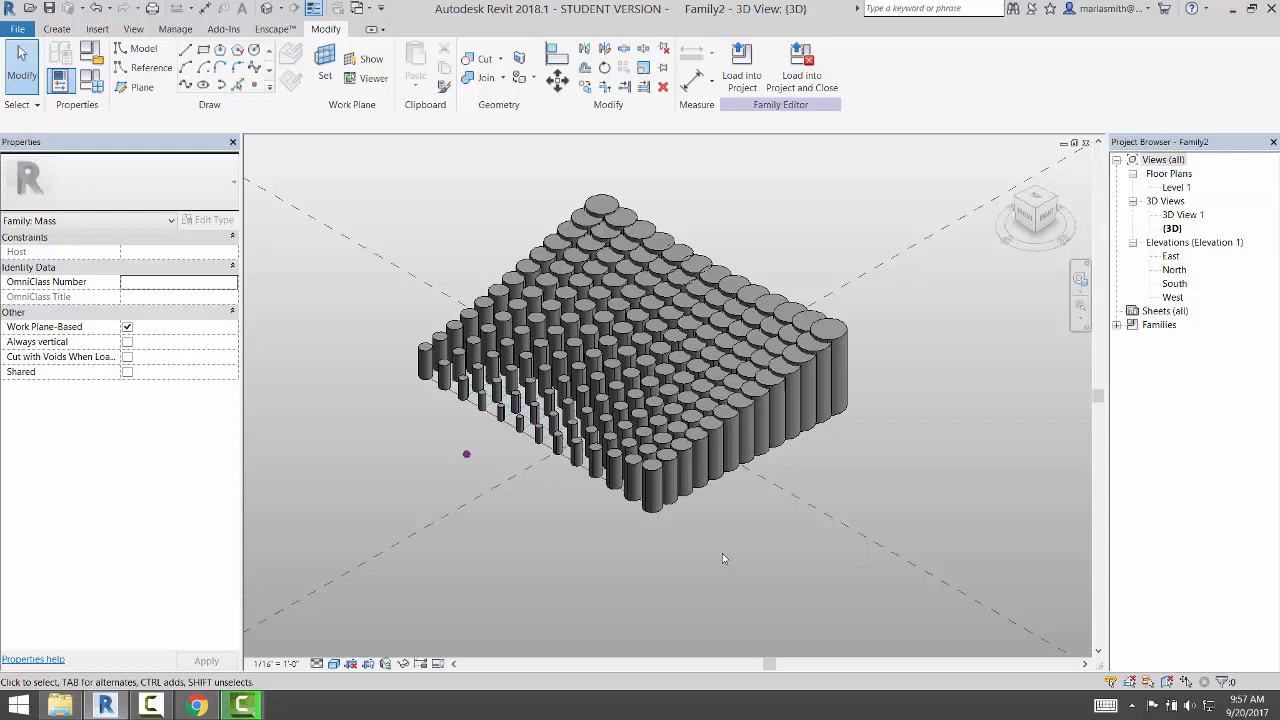
{"action": "mouse_move", "coordinate": [520, 519]}
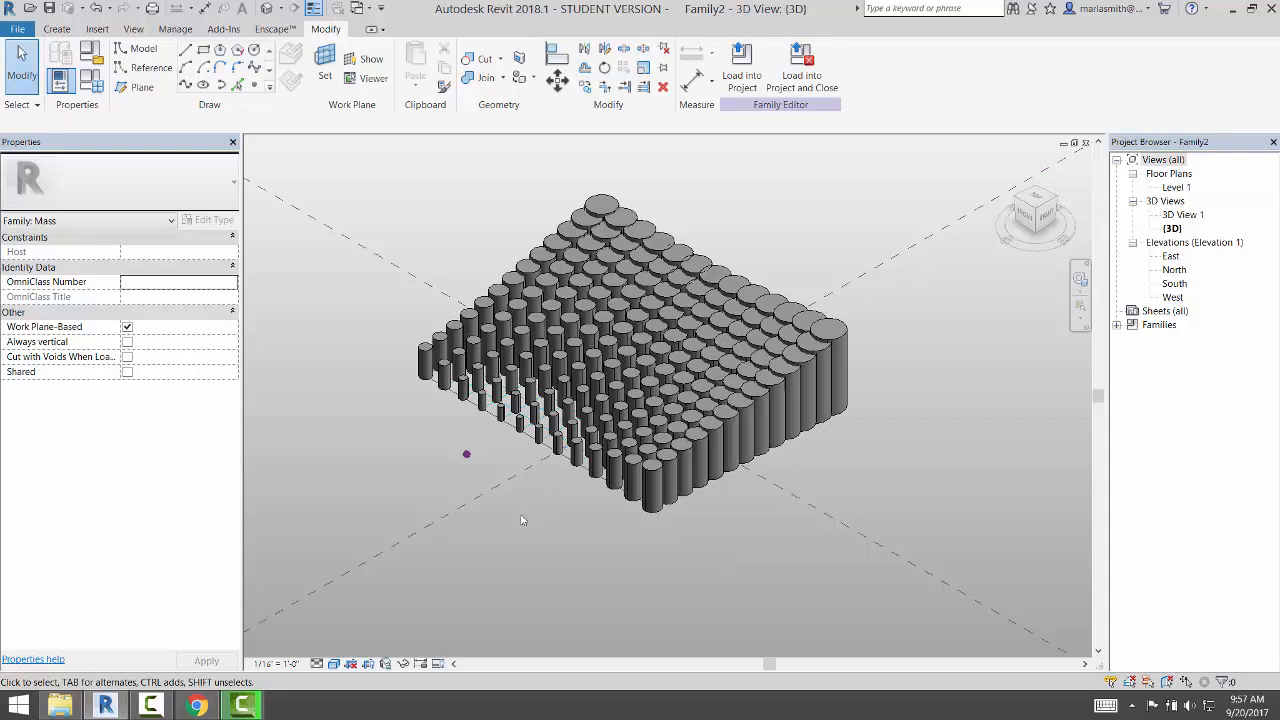